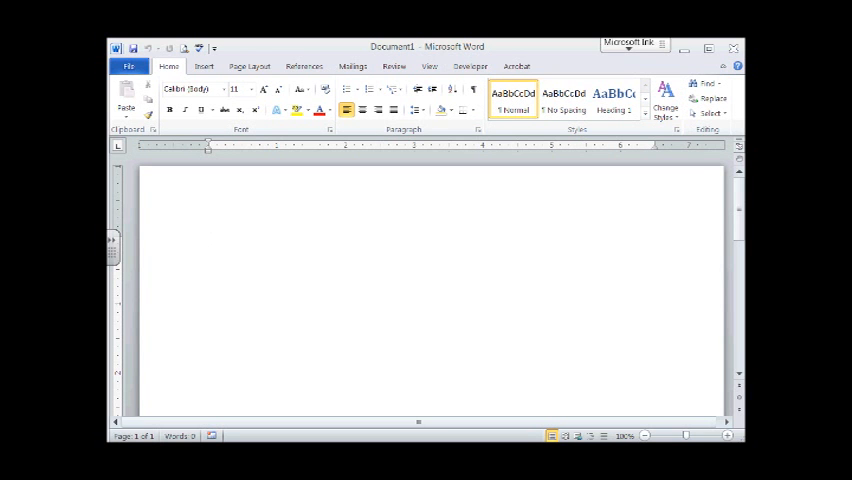
- Place the cursor in the blank document to begin the memo
left_click(208, 240)
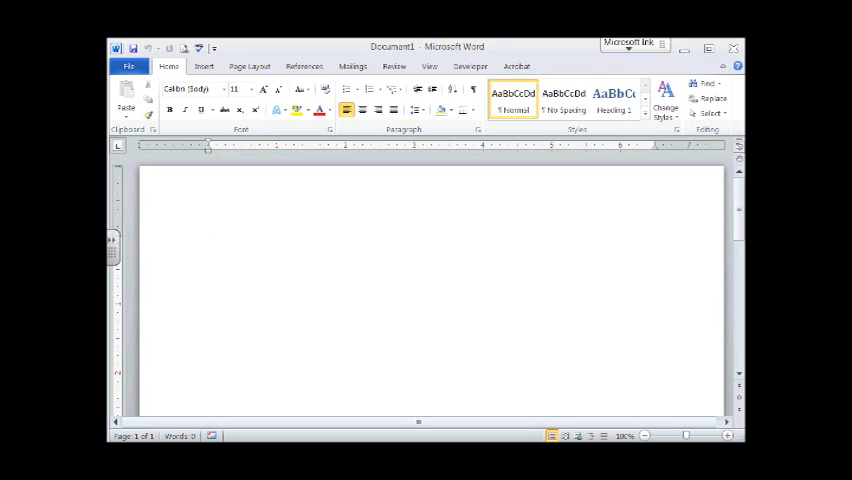
left_click(208, 240)
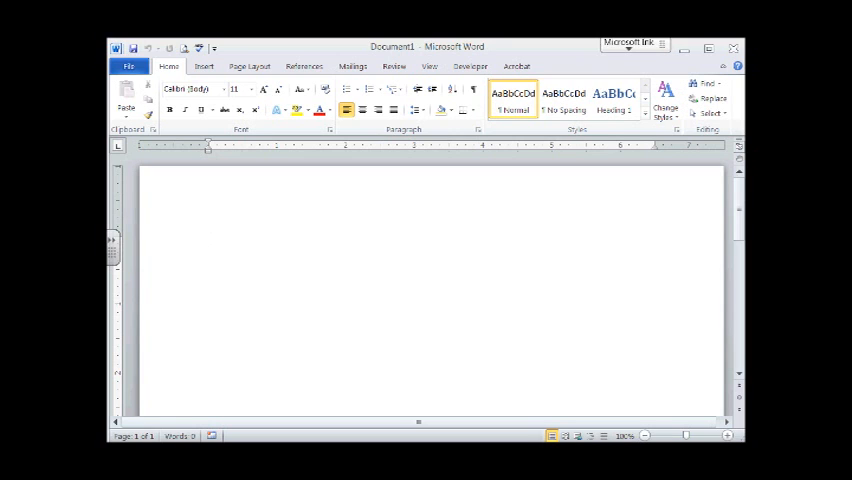
left_click(208, 240)
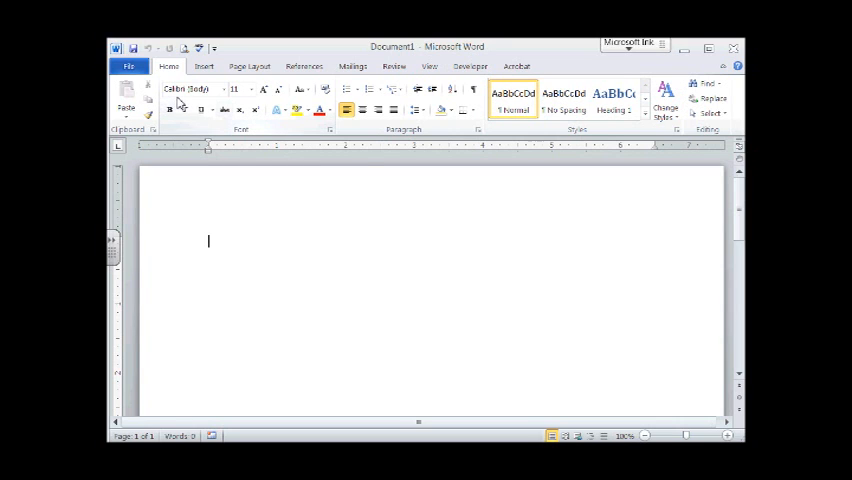
mouse_move(188, 88)
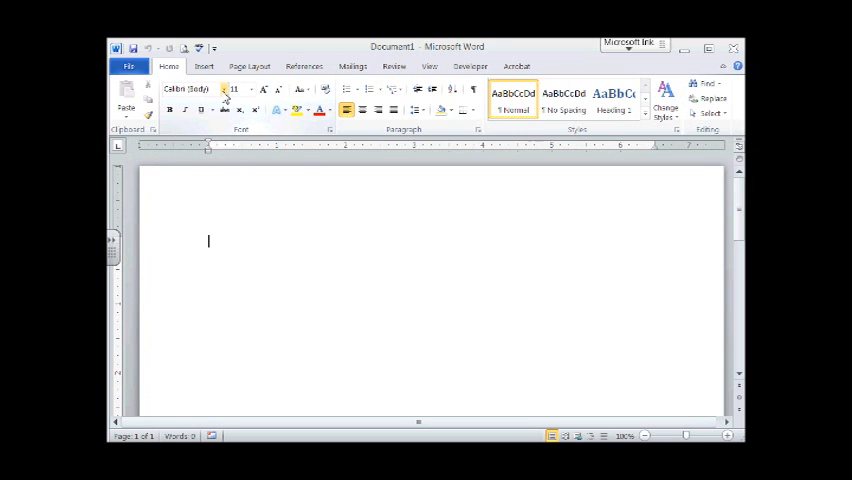
- Set the document font to Cambria and adjust the font size
left_click(224, 88)
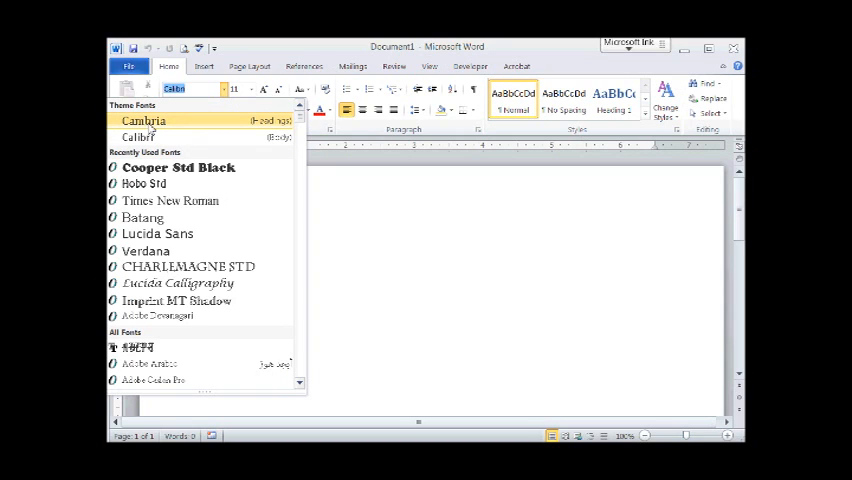
left_click(144, 120)
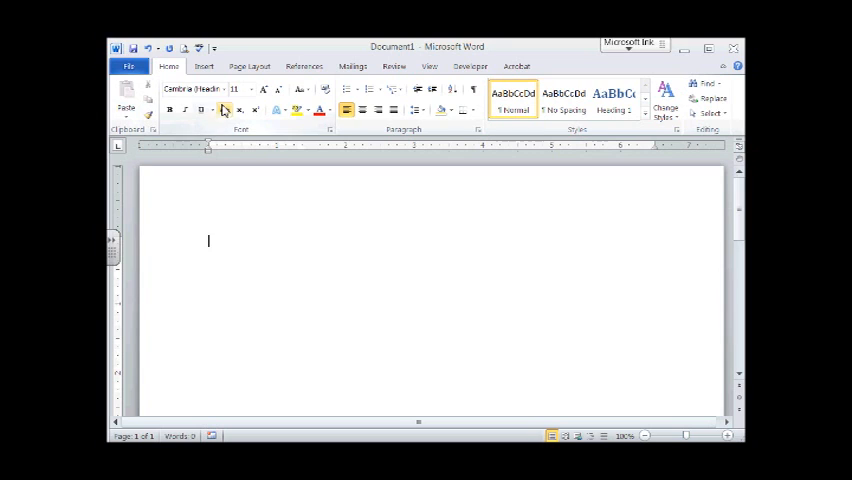
mouse_move(252, 88)
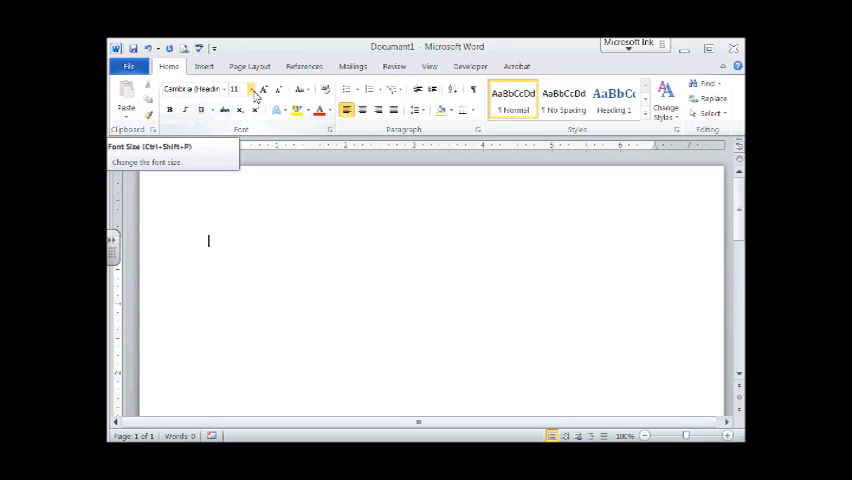
left_click(250, 88)
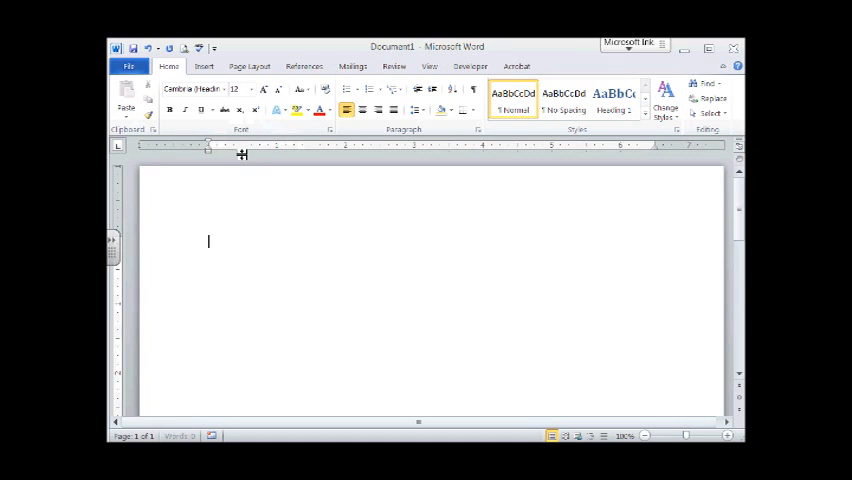
mouse_move(536, 288)
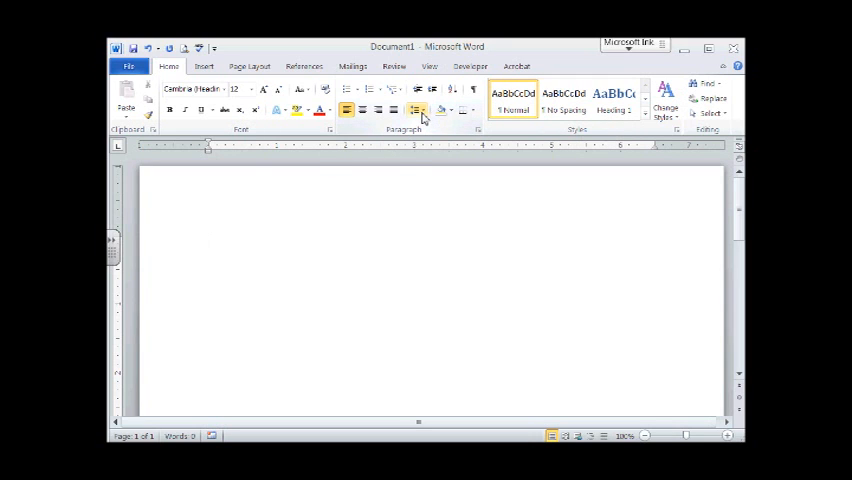
- Show the line spacing choices to make the memo single-spaced
left_click(416, 110)
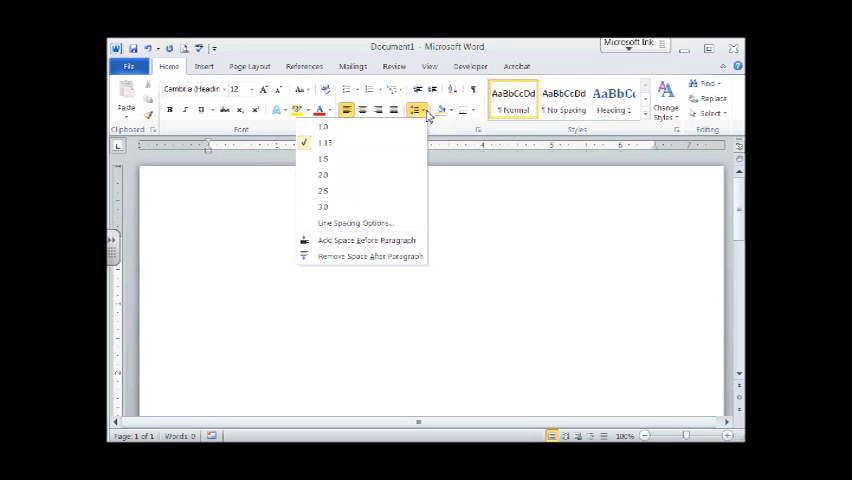
mouse_move(340, 142)
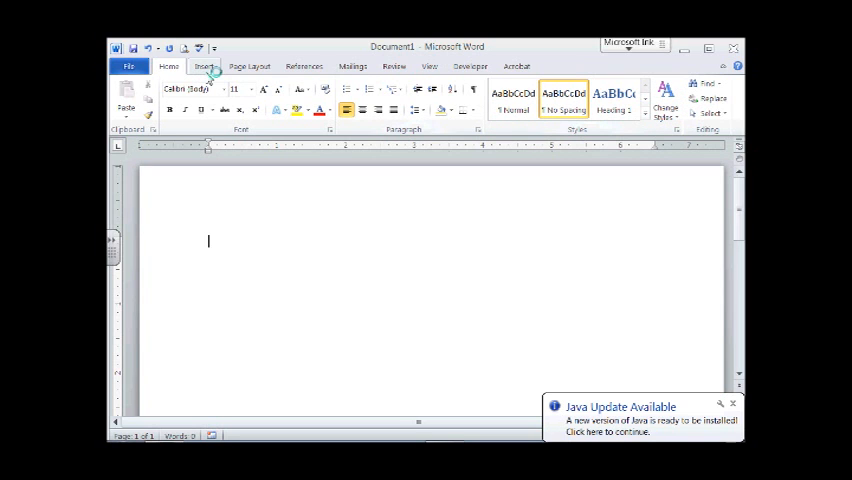
- Insert a blank three-column header on the page
left_click(204, 66)
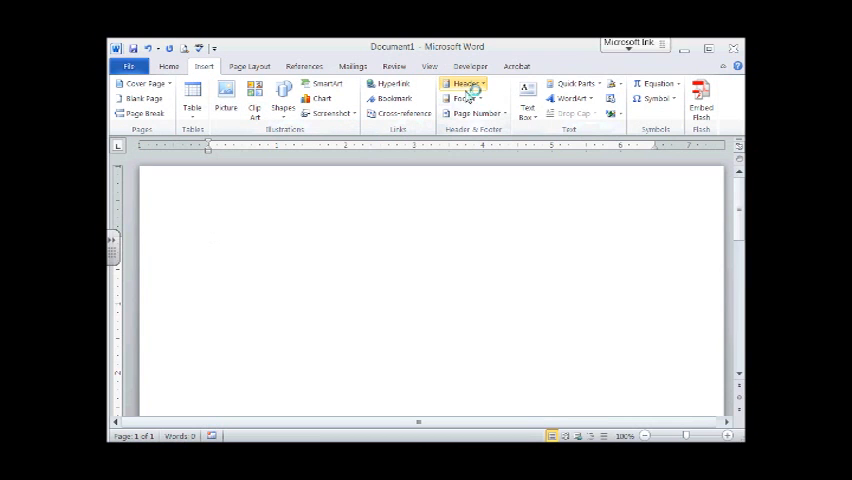
left_click(464, 84)
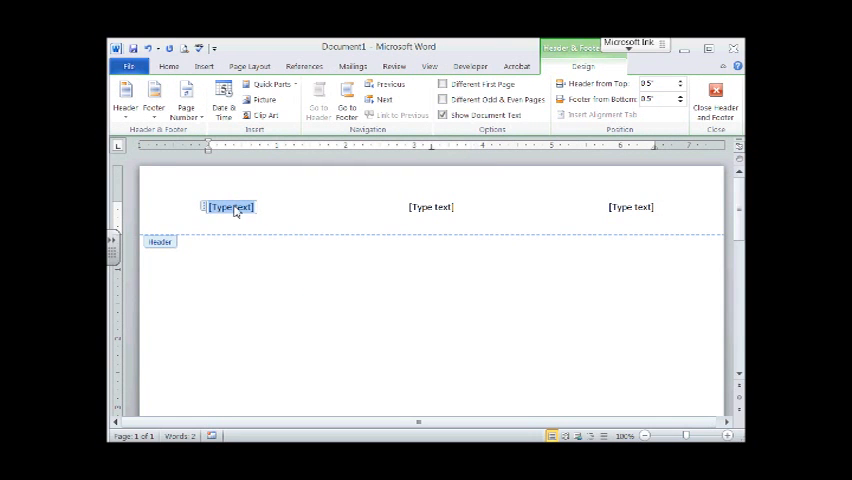
- Fill the header with the author's name, Black, and the date November 3, 2014
type("Lorem Kat")
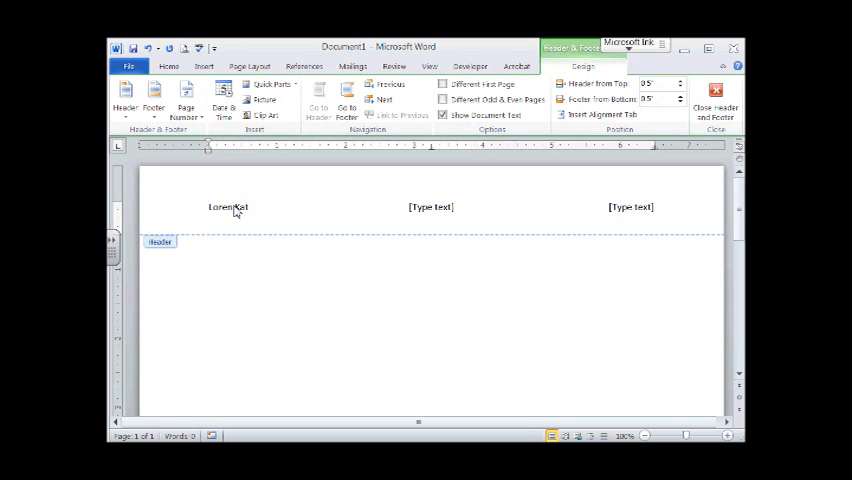
type("sakos")
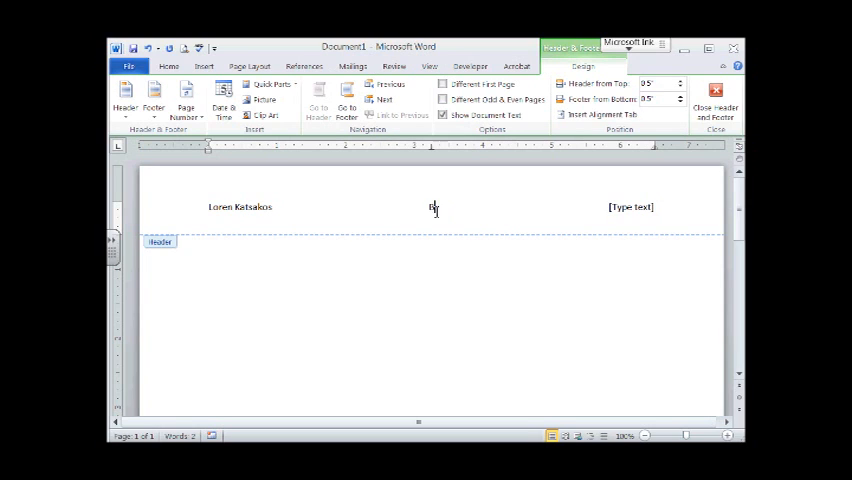
type("Black")
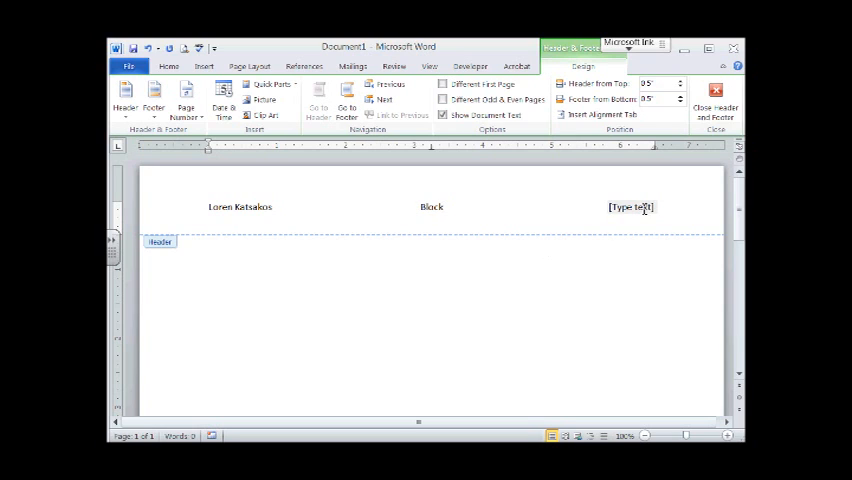
type("Nove")
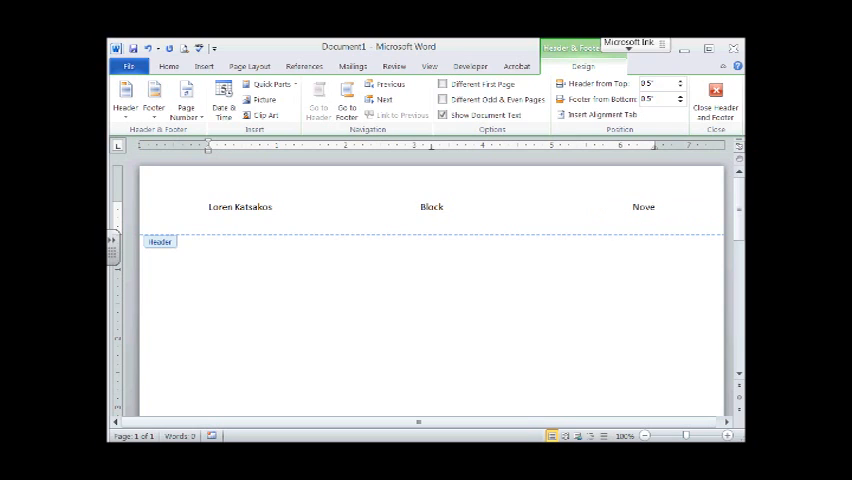
type("November 3")
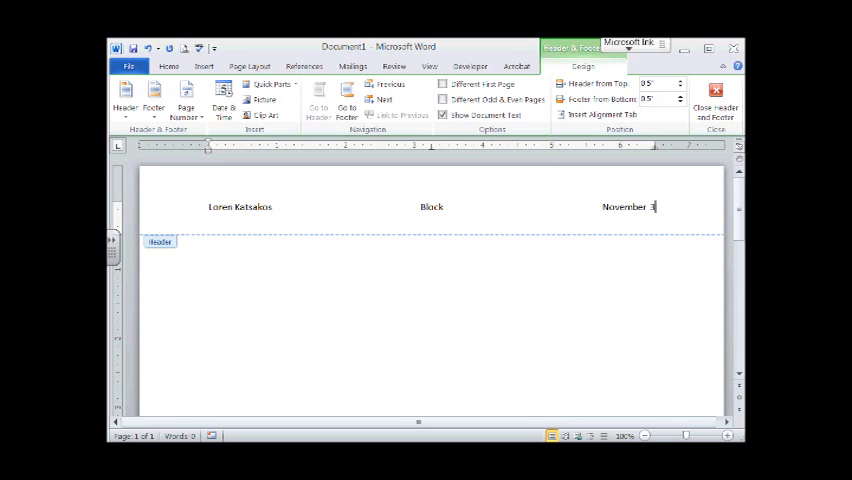
type("3,")
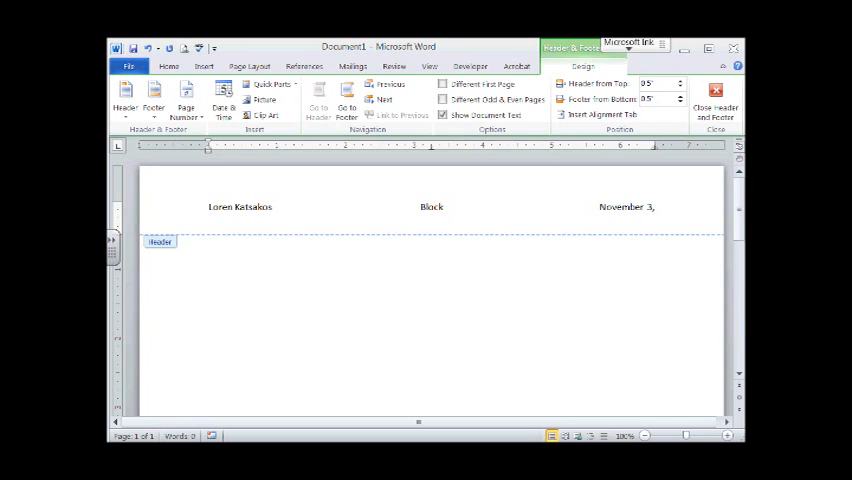
type("2014")
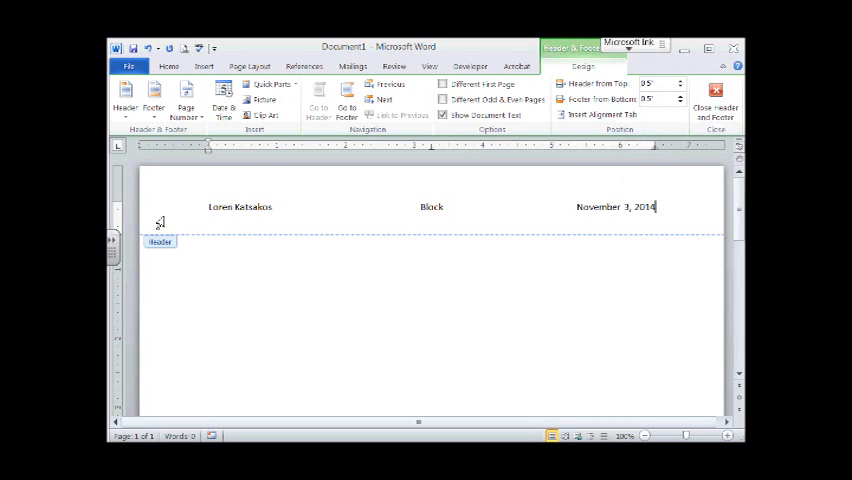
mouse_move(544, 220)
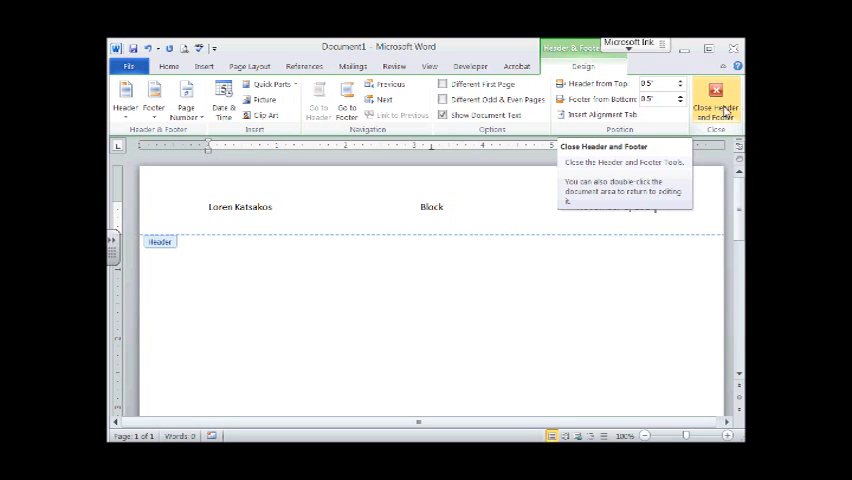
- Close the header and return to the document body
left_click(712, 100)
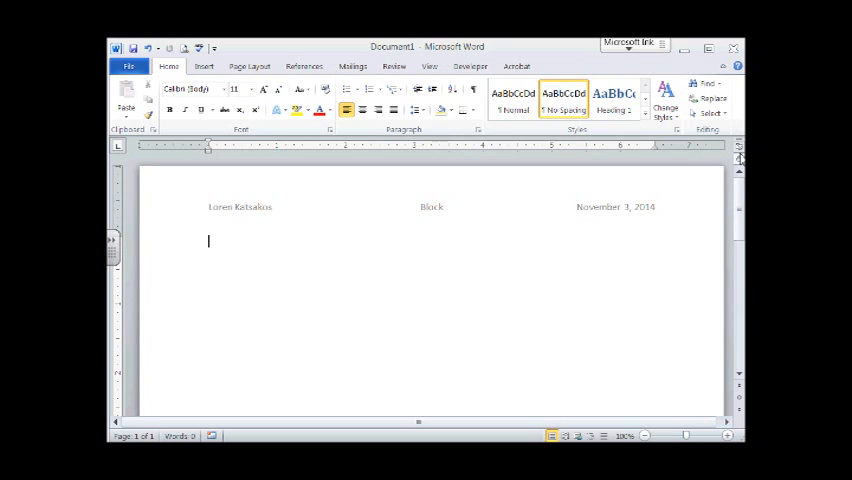
mouse_move(738, 150)
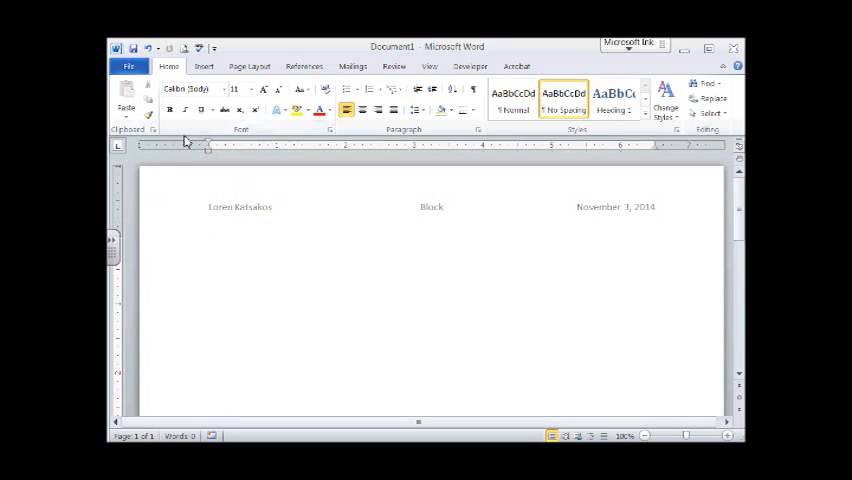
mouse_move(250, 66)
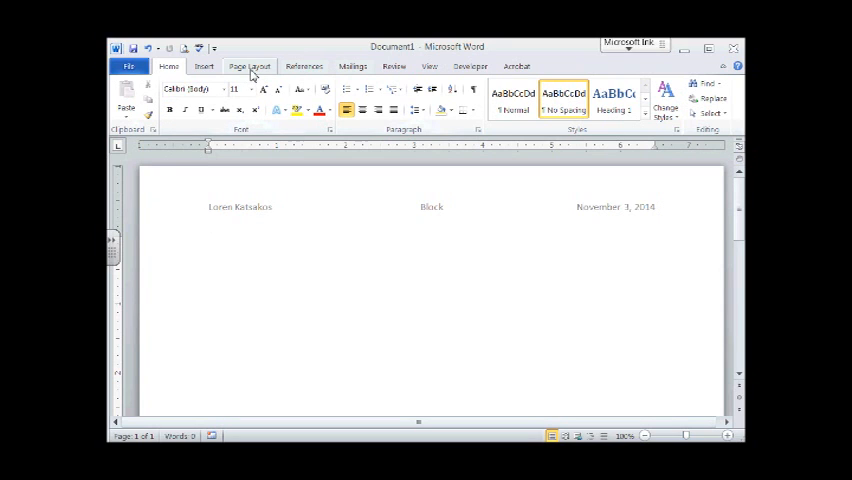
- Choose a page margin preset from the Page Layout margin list
left_click(250, 66)
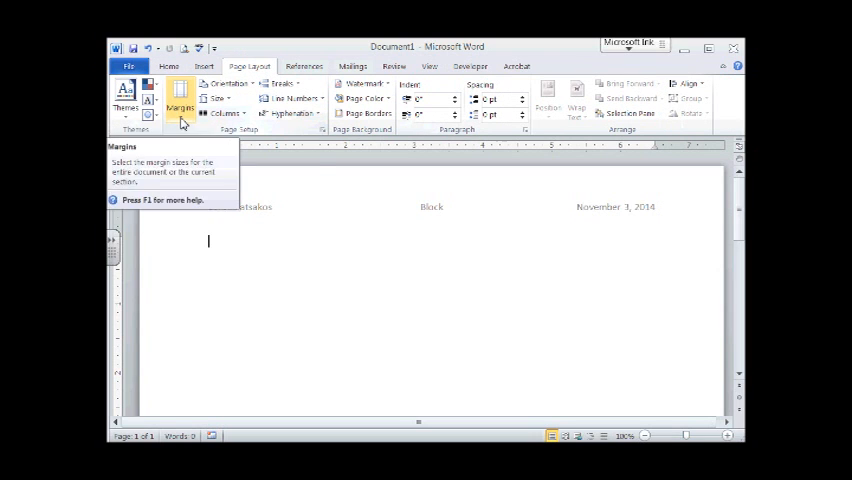
left_click(180, 96)
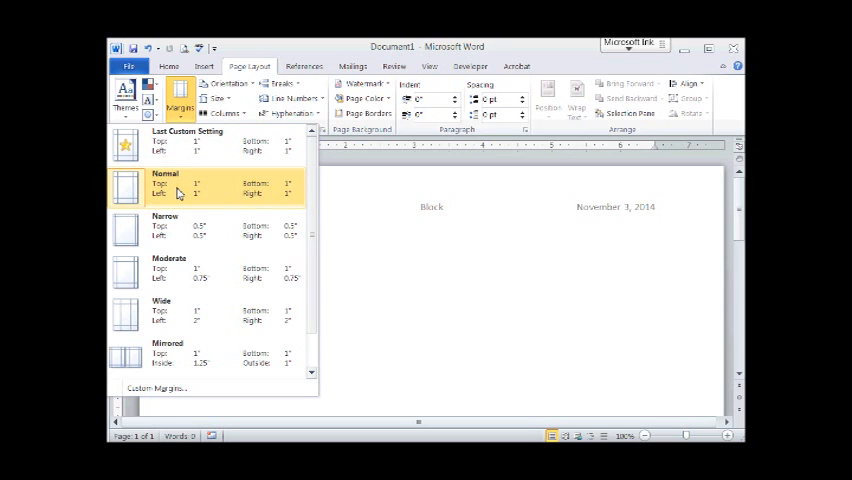
left_click(164, 184)
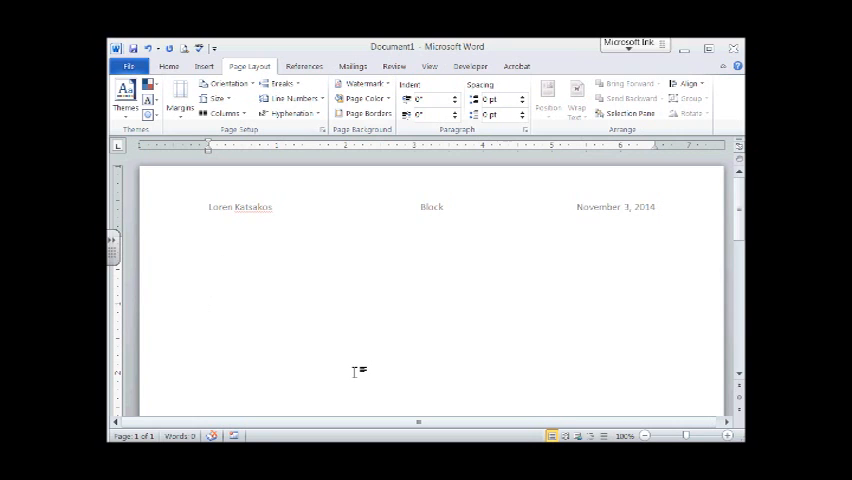
- Begin the memo body with a bold TO: heading on the first line
left_click(208, 304)
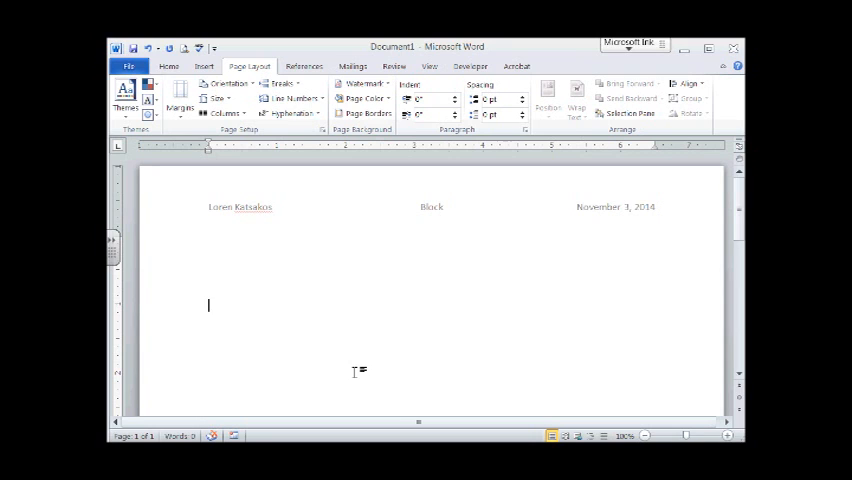
type("To")
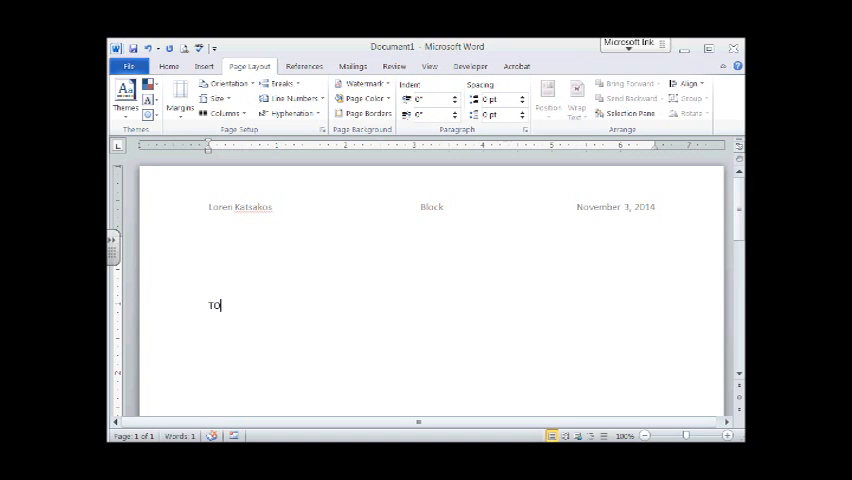
mouse_move(270, 236)
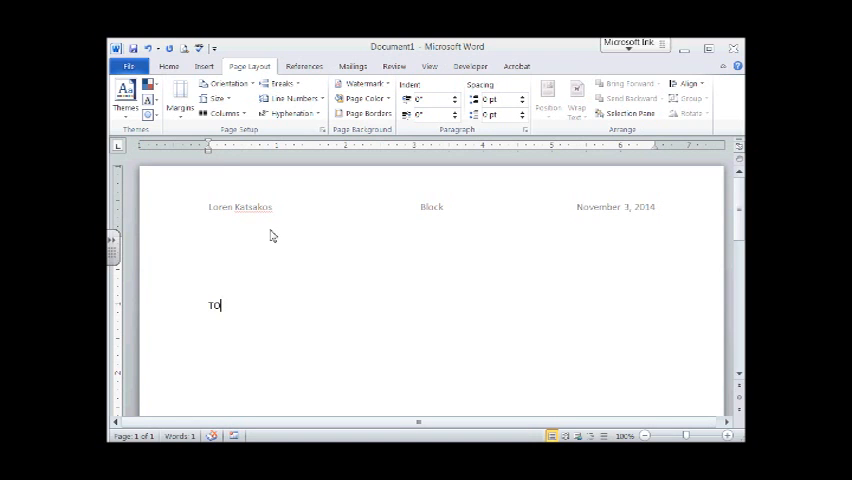
left_click(168, 66)
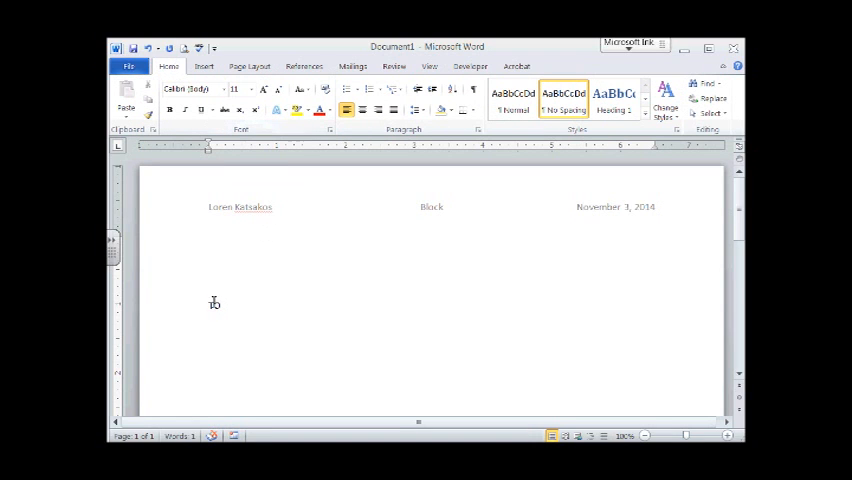
type("TO")
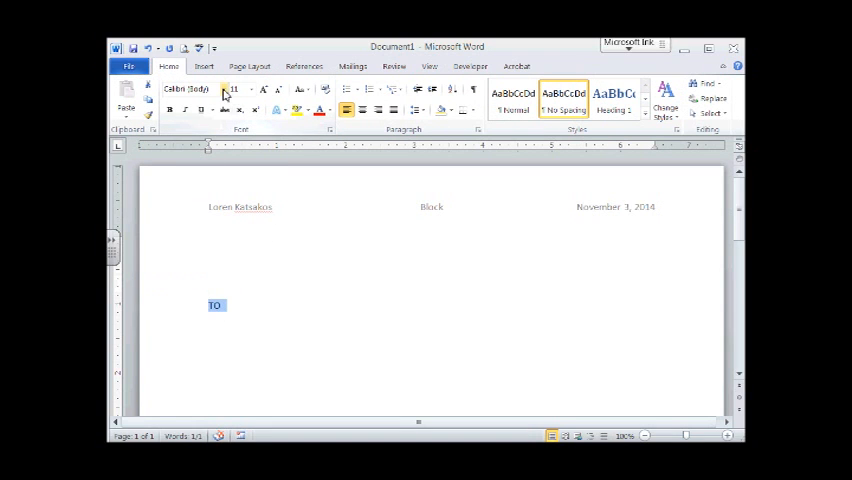
left_click(184, 88)
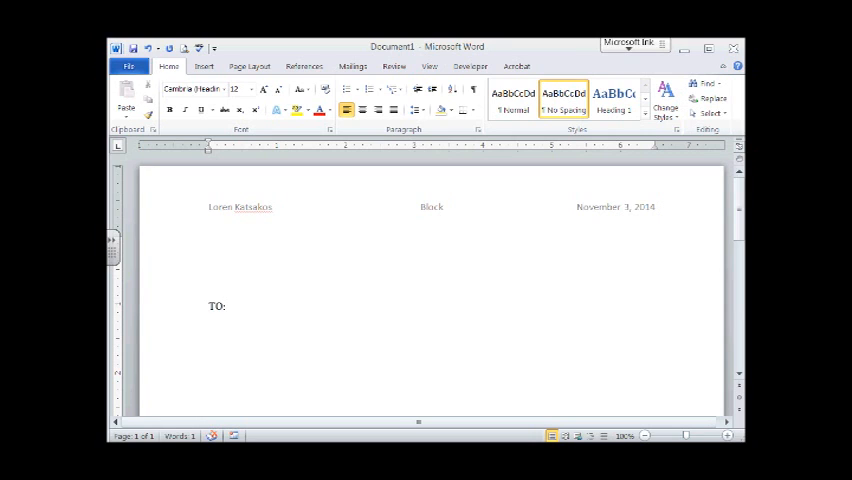
- Address the memo to Foreign Language Department Students in plain text
left_click(224, 306)
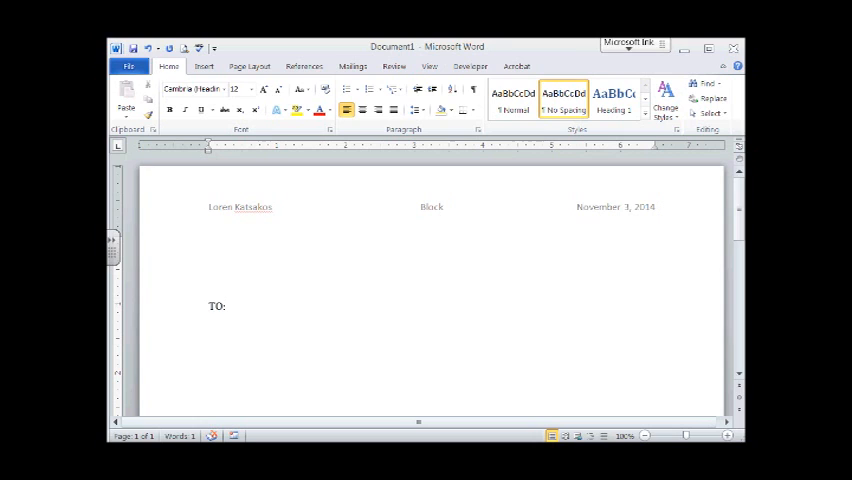
type("Fore")
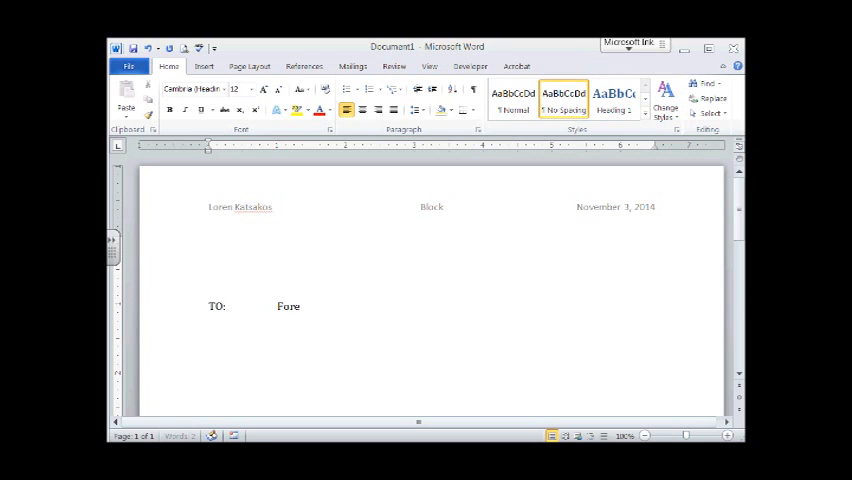
type("ign")
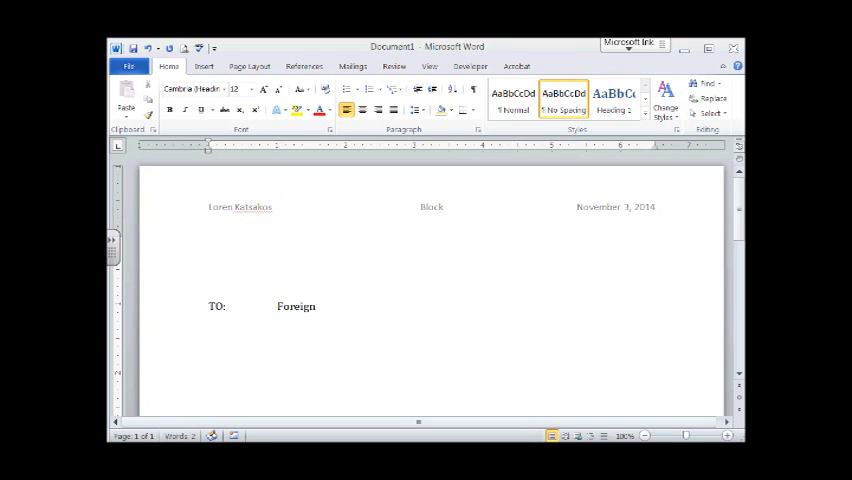
type("Language De")
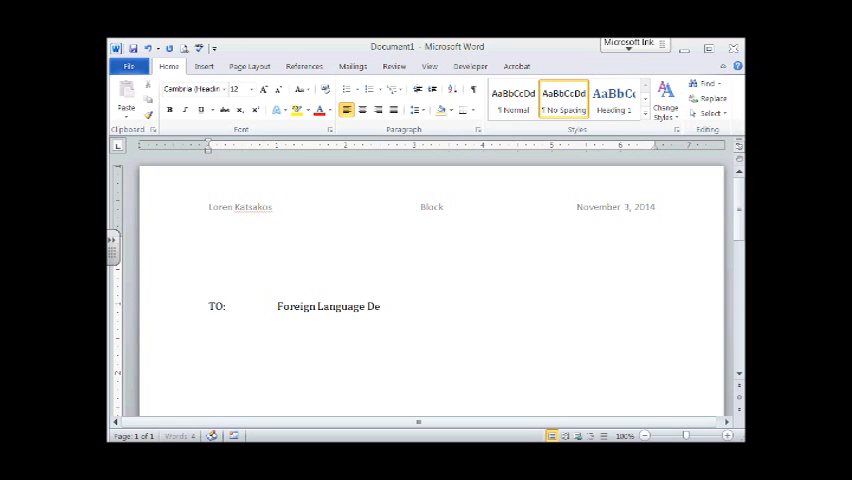
type("partment Stud")
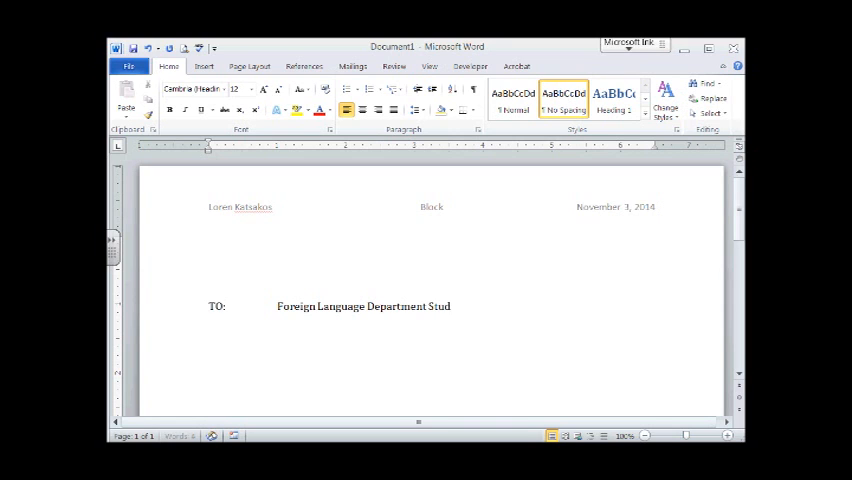
type("ents")
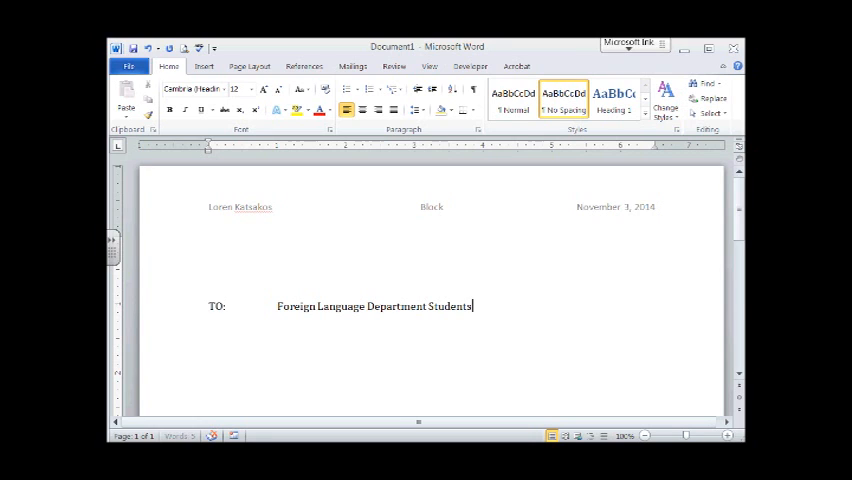
- Add a FROM: line naming Mary Seville, Travel Abroad Coordinator
key("enter")
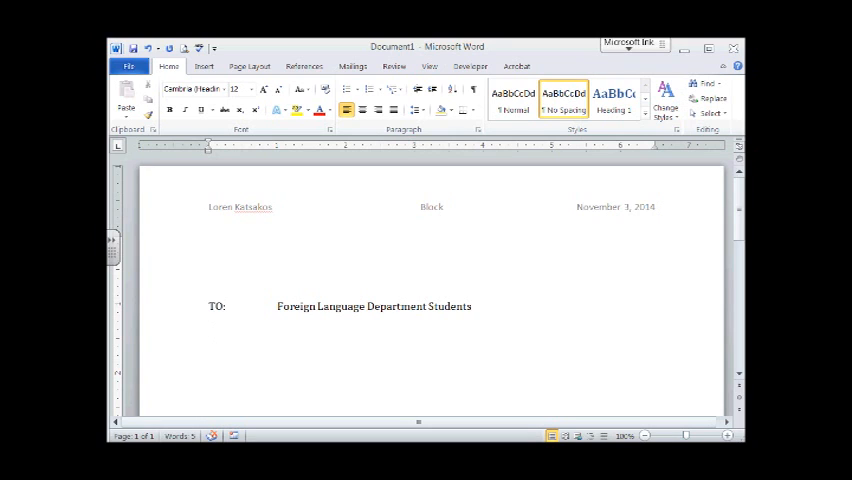
type("FROM:")
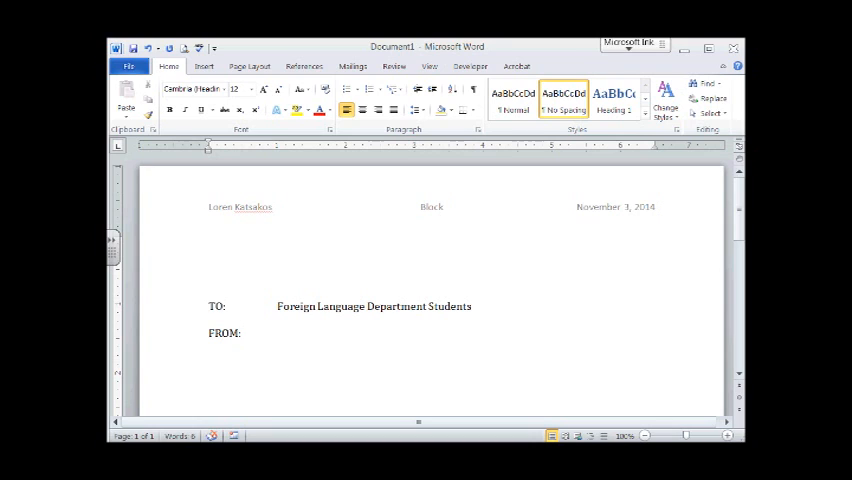
left_click(278, 332)
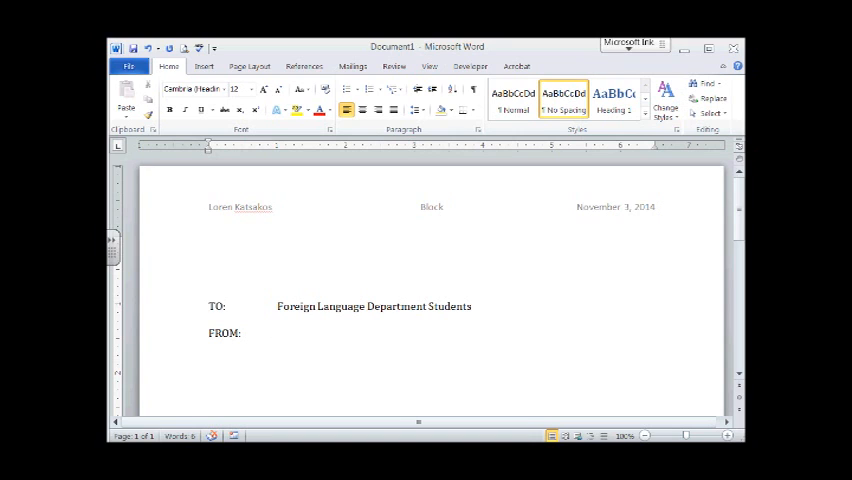
type("Mary Sev")
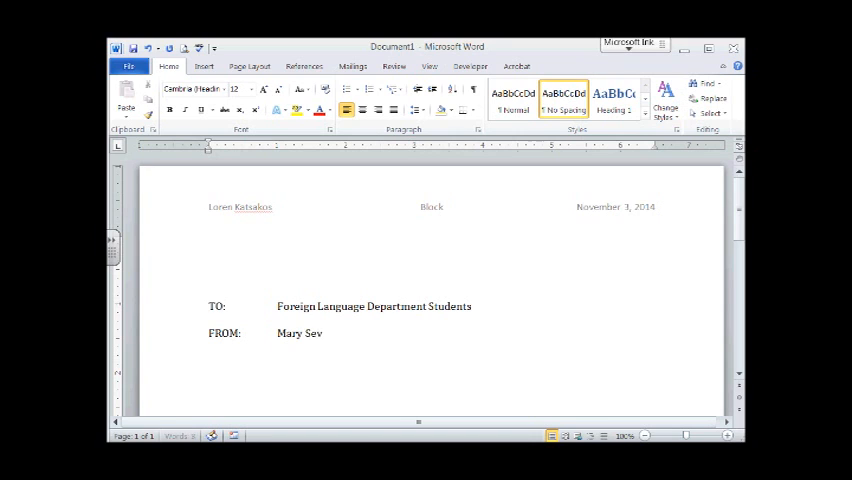
type("ille")
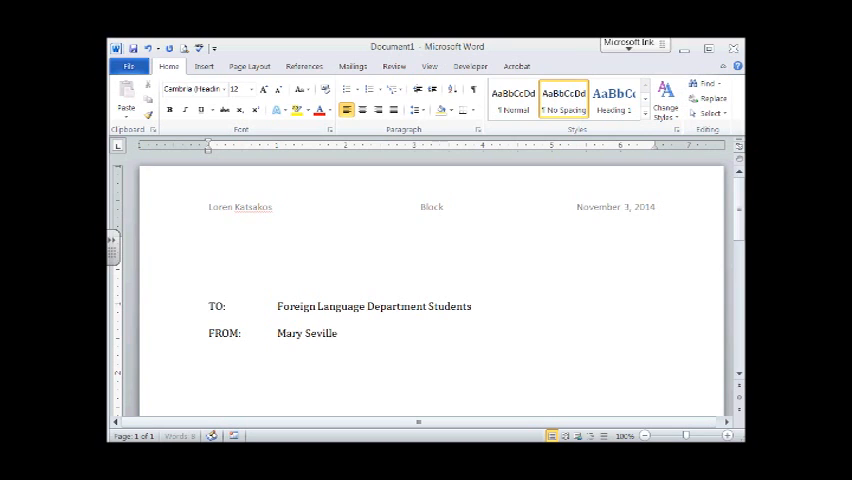
type(", Travel Abroad Coordin")
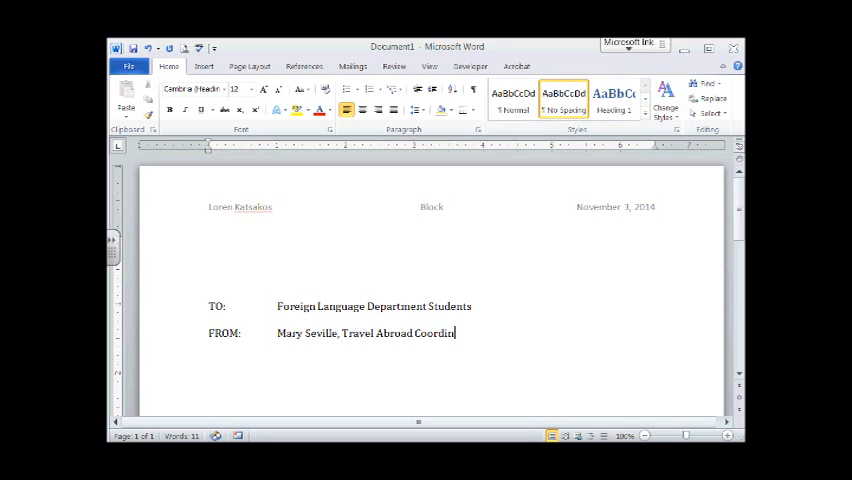
type("ator")
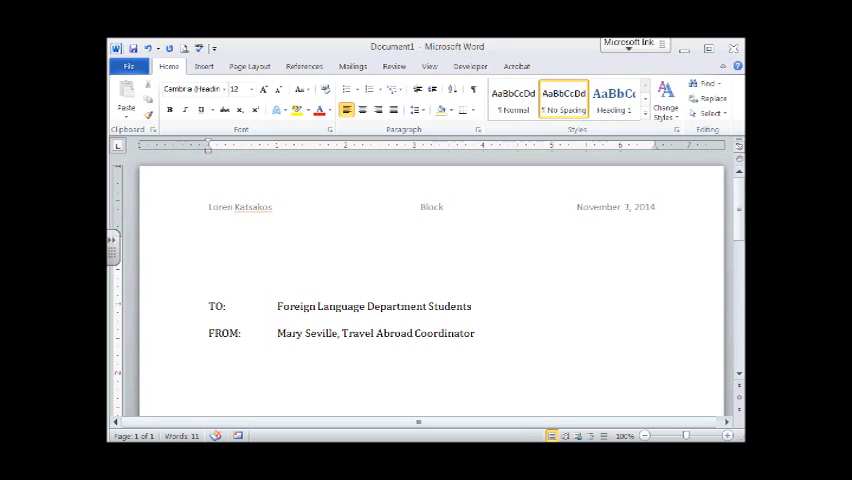
- Add a DATE: line reading November 2, 2014 below the FROM line
left_click(476, 332)
type("DATE:")
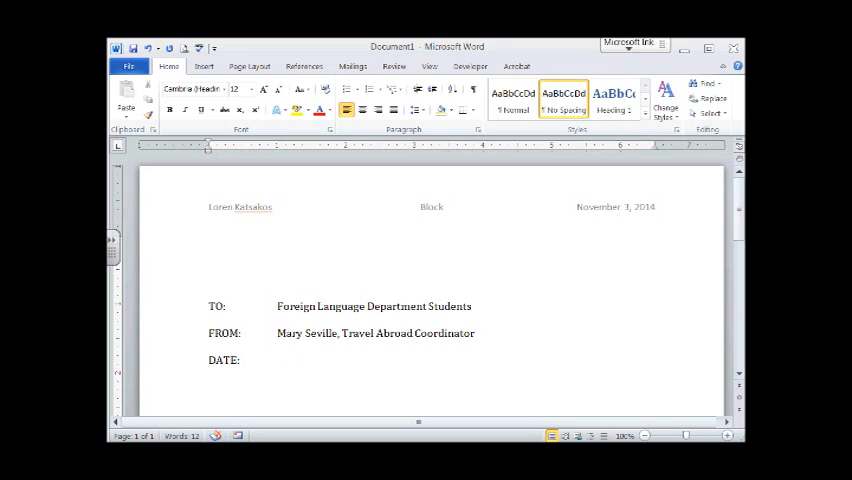
type("November")
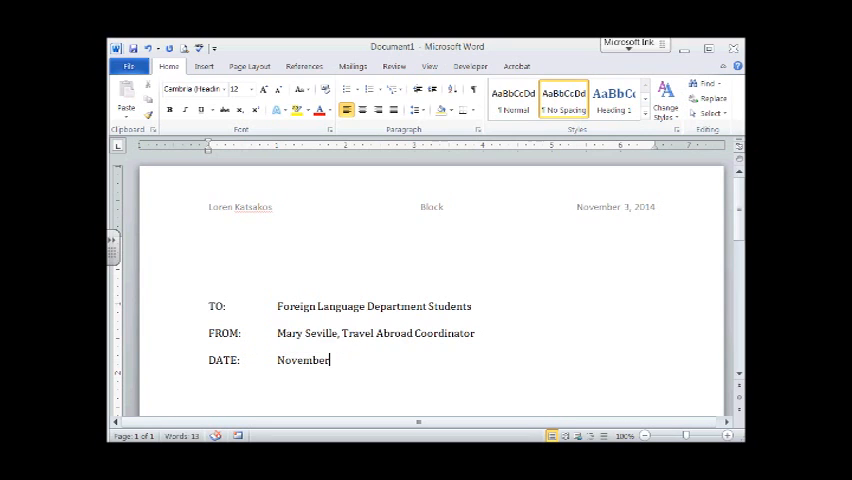
type("2, 201")
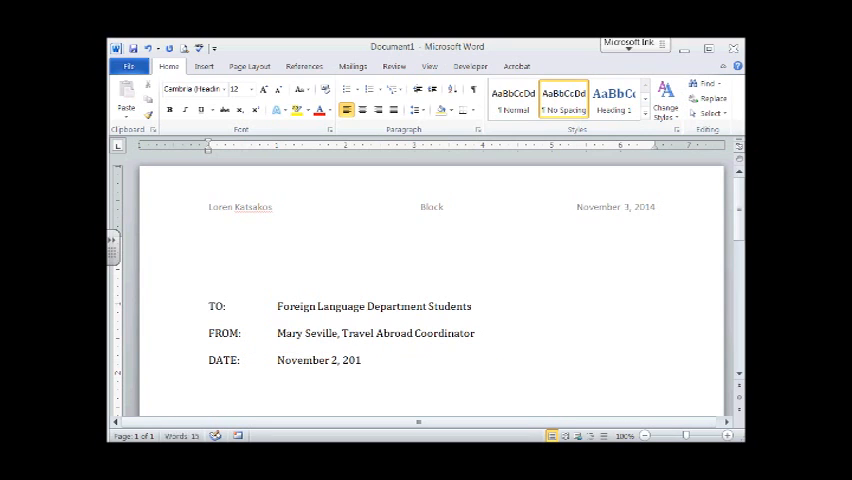
type("4")
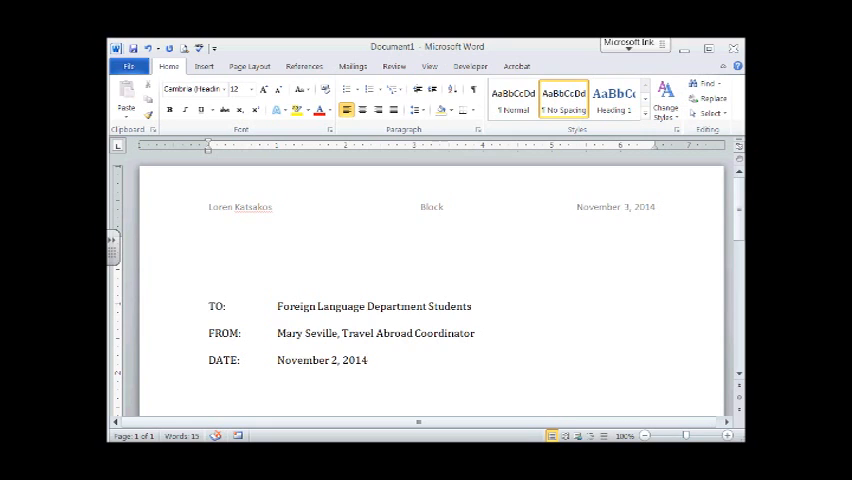
left_click(368, 360)
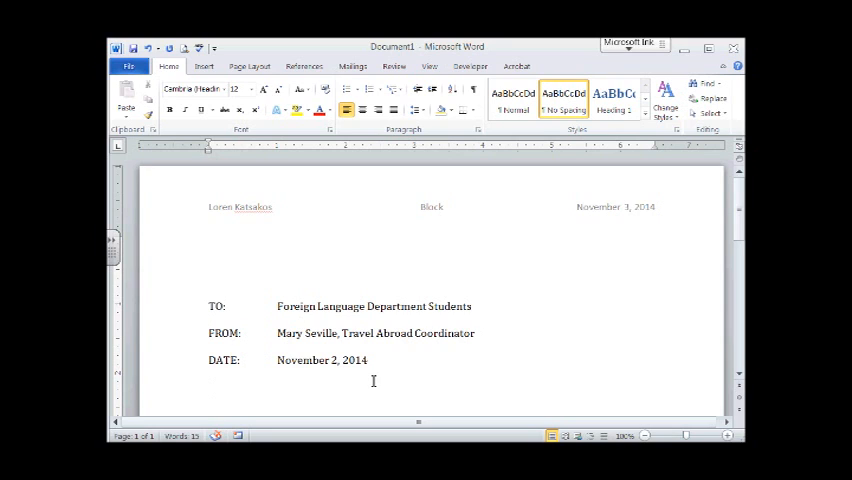
- Add a SUBJECT: heading reading OPEN HOUSE in capitals
type("S")
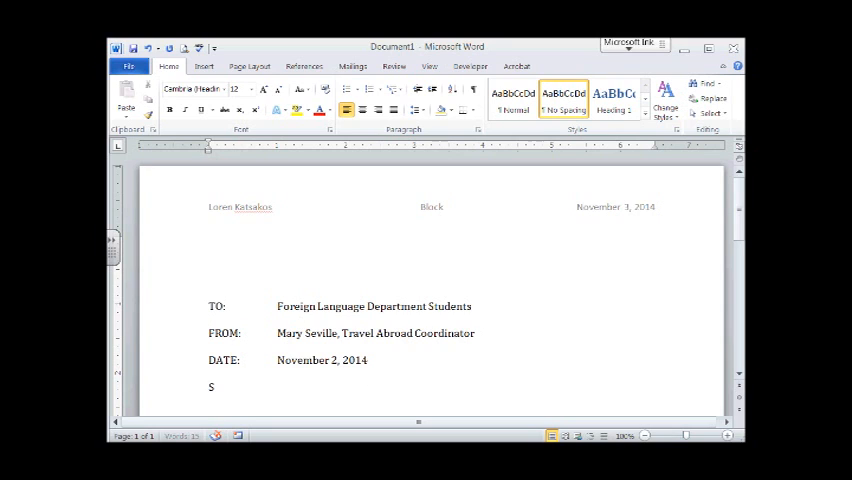
type("UBJECT:")
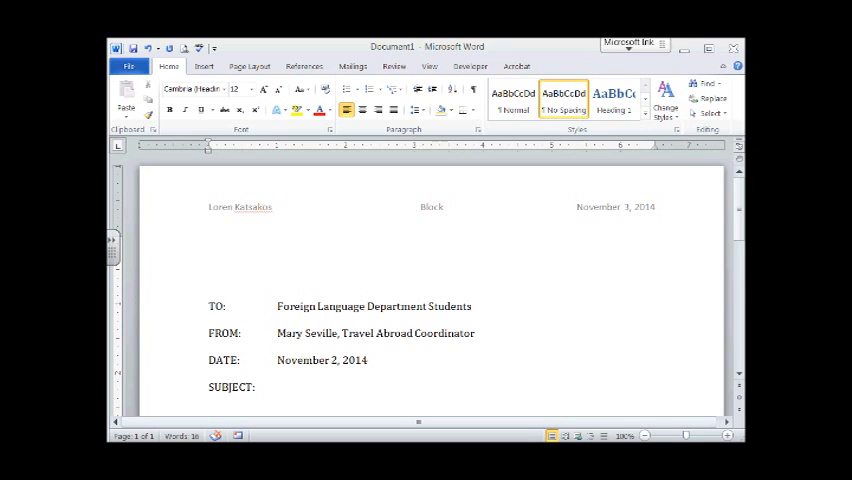
left_click(280, 388)
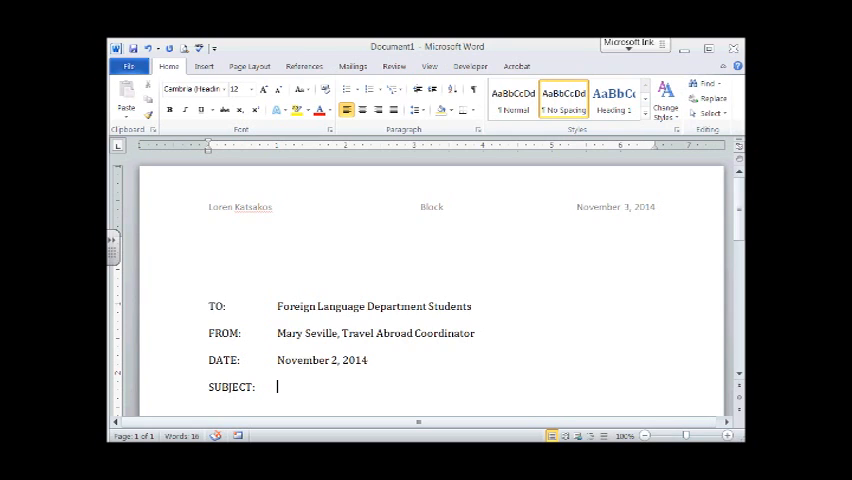
type("OP")
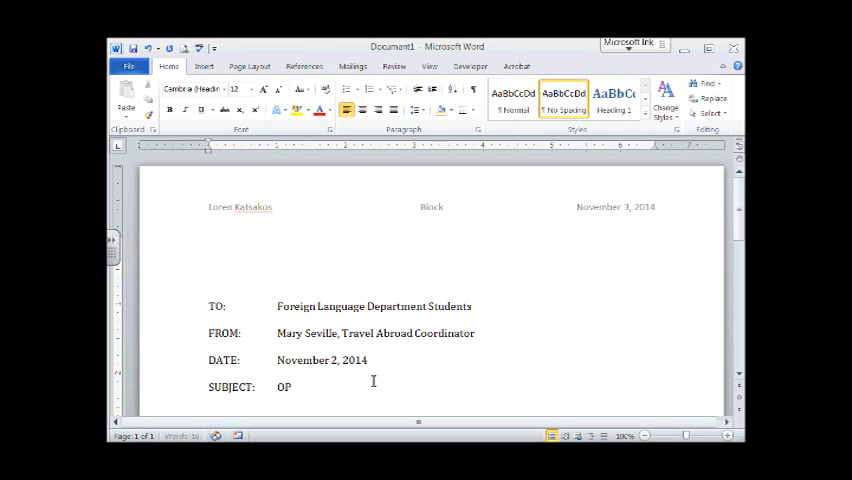
type("EN HOUSE")
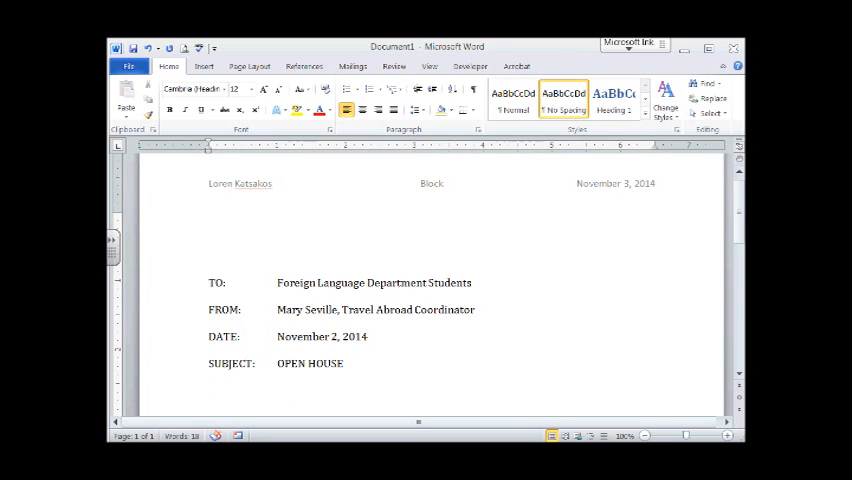
- Write the opening paragraph asking if YOU are ready and introducing this year's Travel Abroad Program
type("Are")
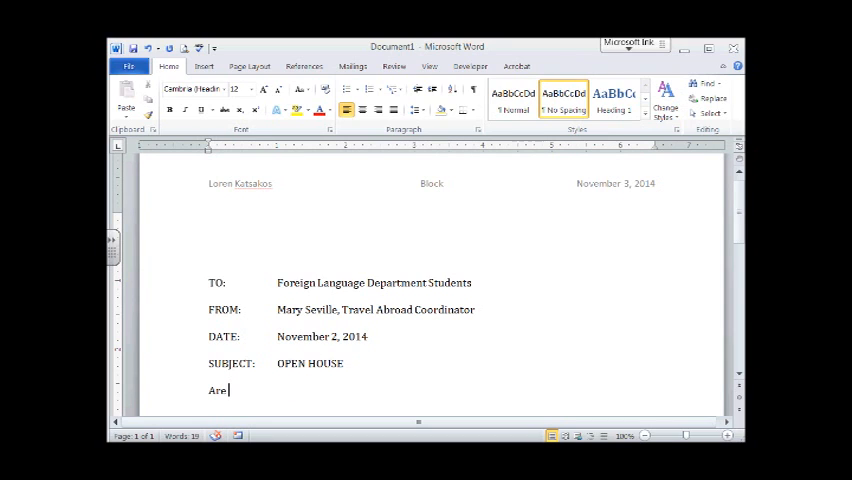
type("YOU")
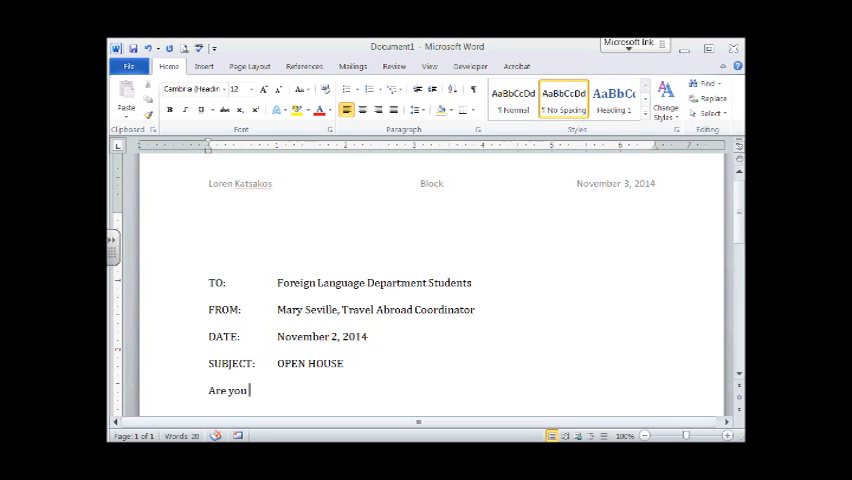
type("ready for a summer you will never")
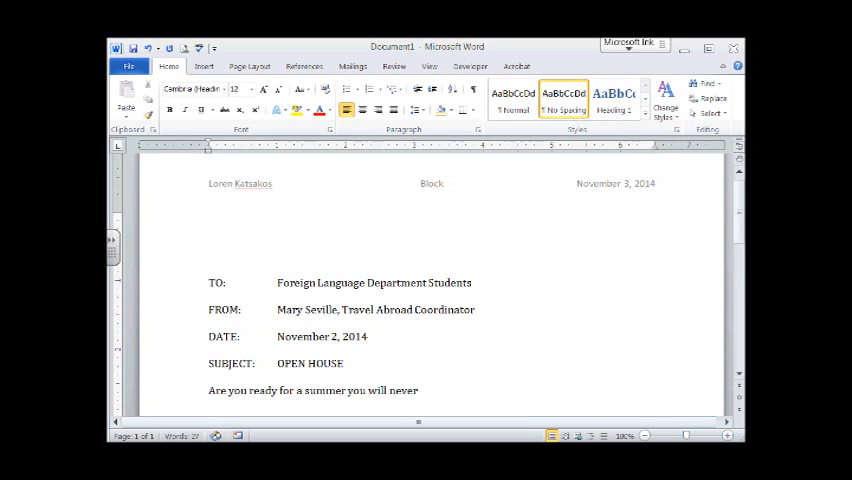
type("forget")
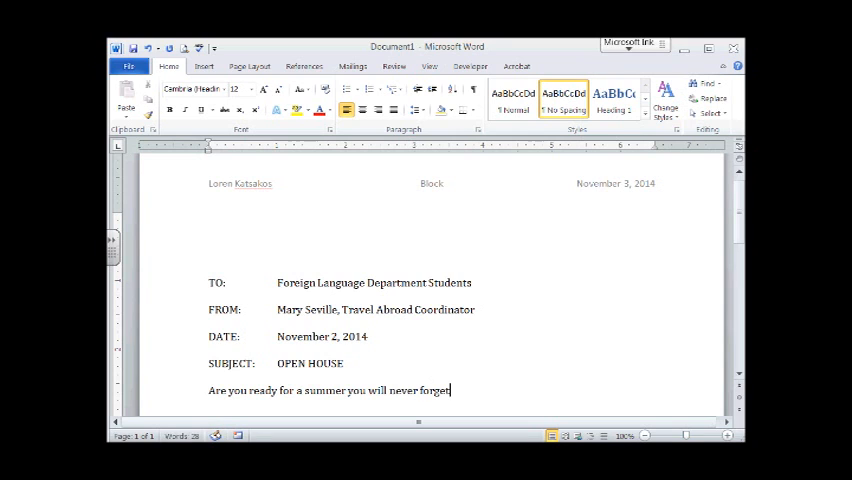
type("?")
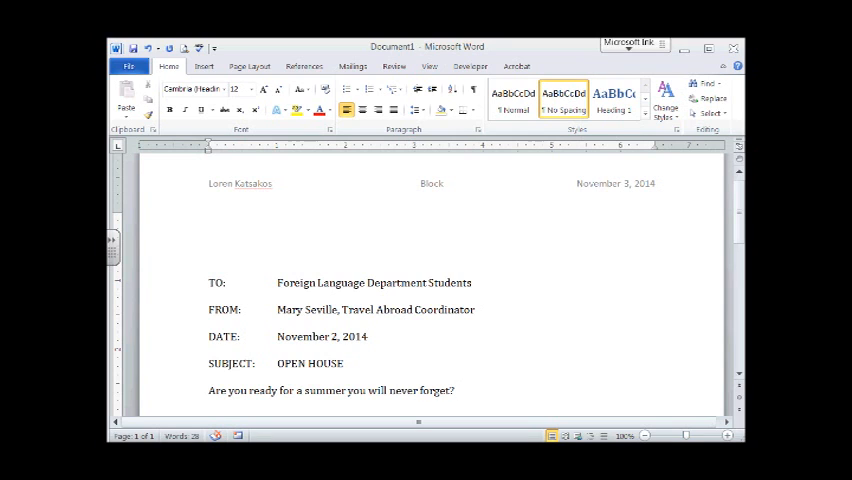
type("Then you will want to sign up for")
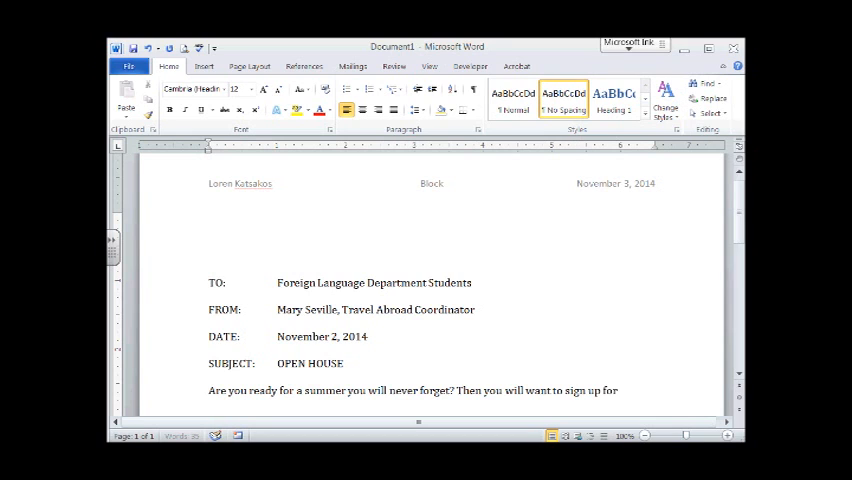
type("this year's")
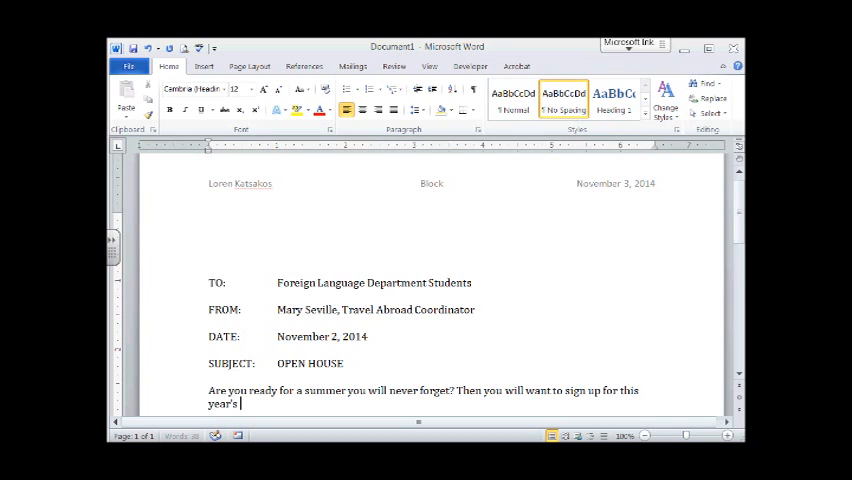
type("Travel Abroad Program. You will travel to the country that famous writers like Virgil,")
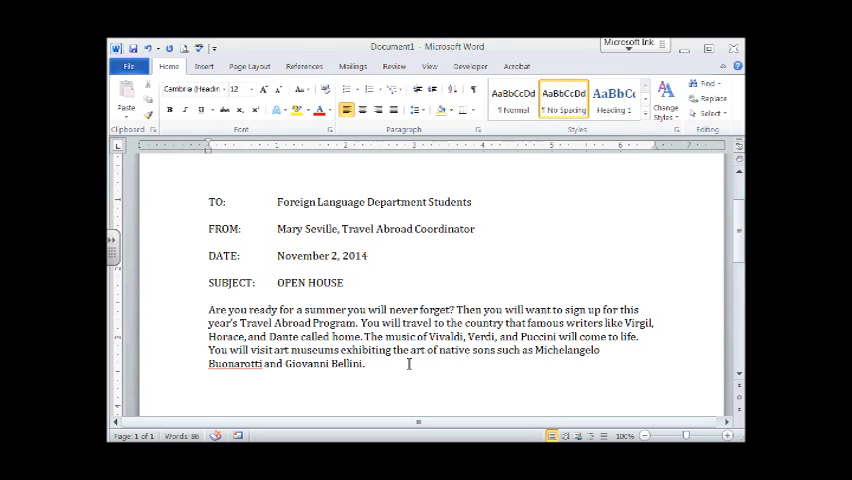
left_click(368, 364)
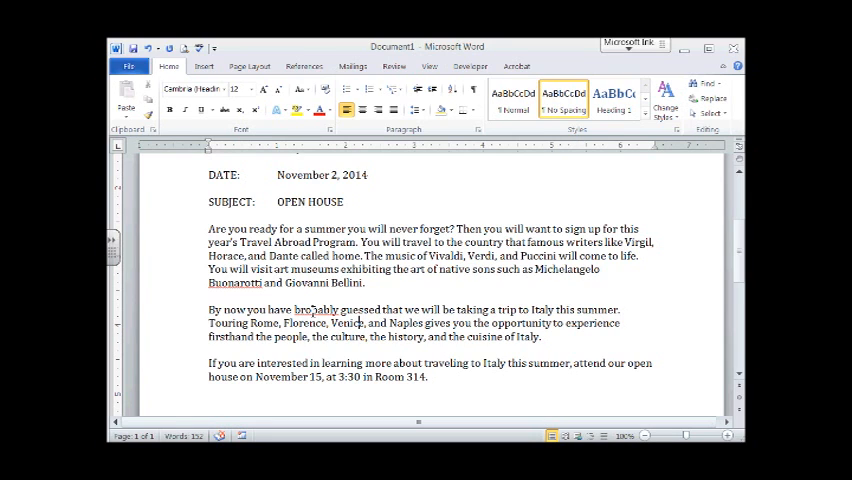
mouse_move(316, 310)
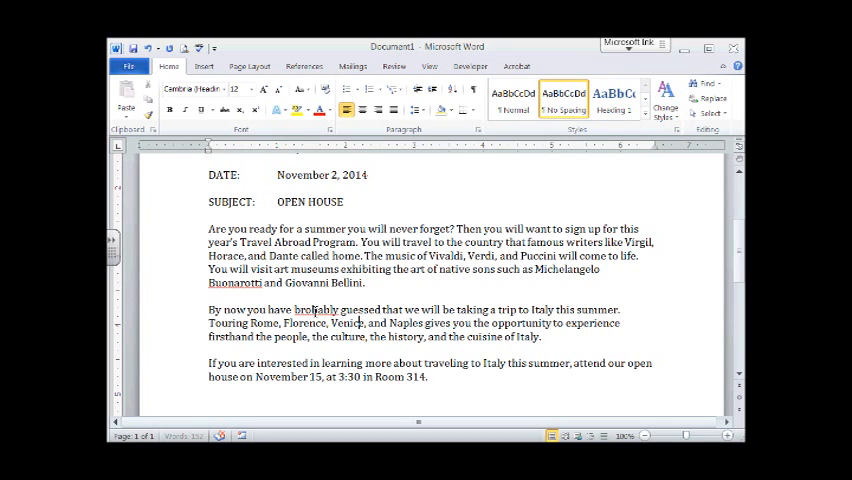
- Replace the misspelled word with the suggestion 'probably' via the spelling context menu
right_click(318, 308)
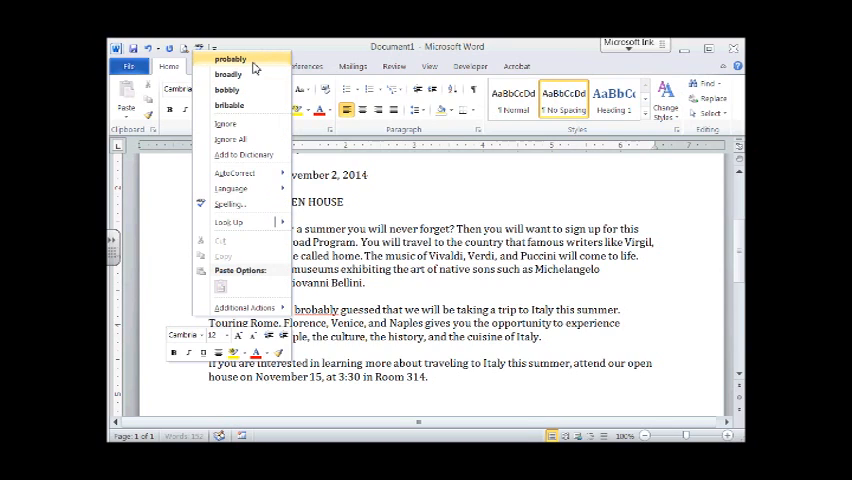
left_click(230, 60)
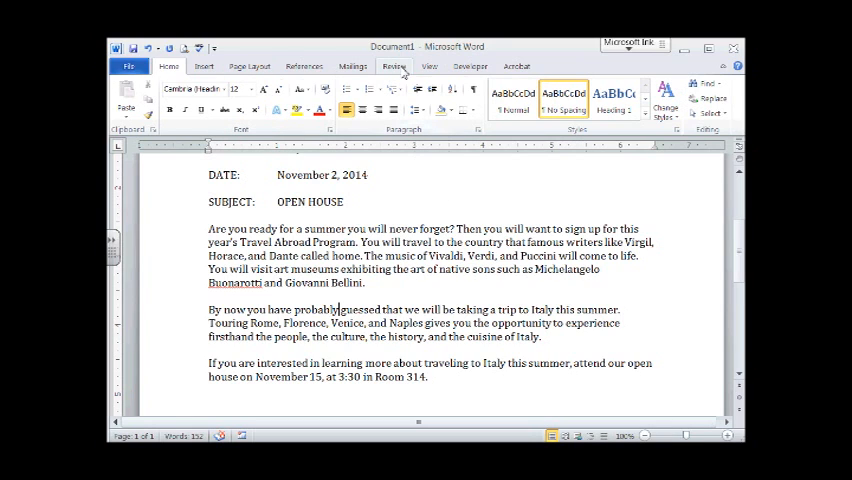
left_click(392, 66)
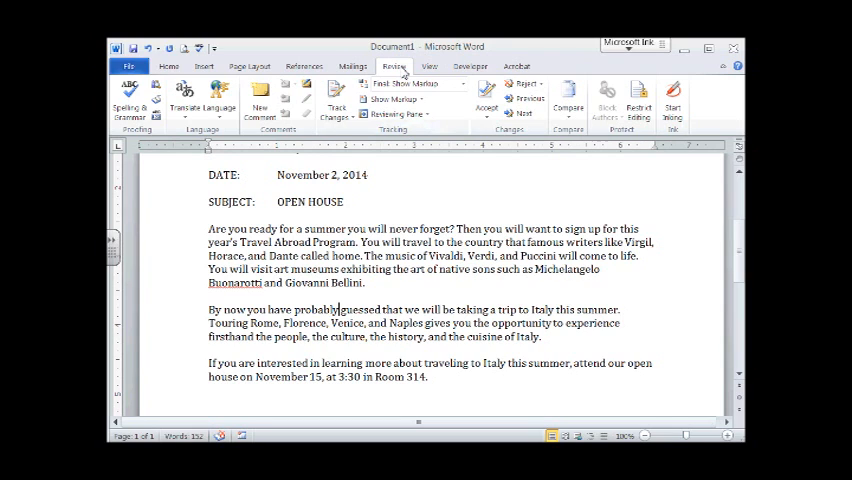
mouse_move(128, 104)
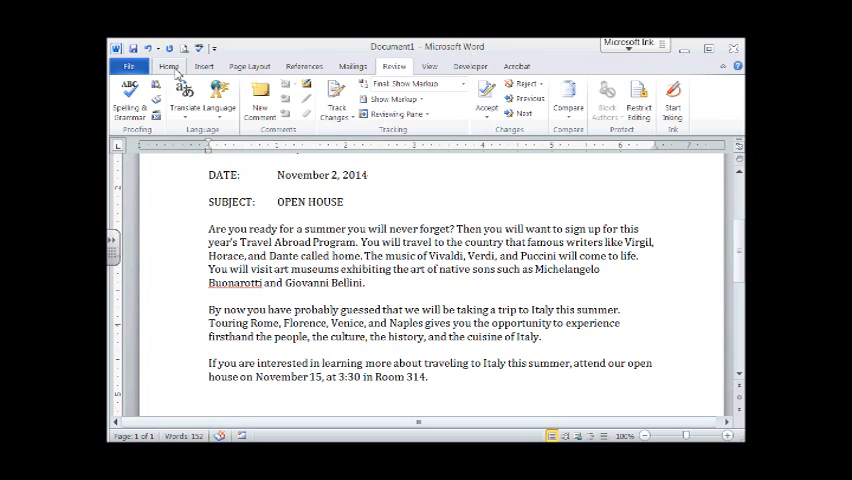
- Select the city name Rome and make it bold from the Home formatting tools
left_click(168, 64)
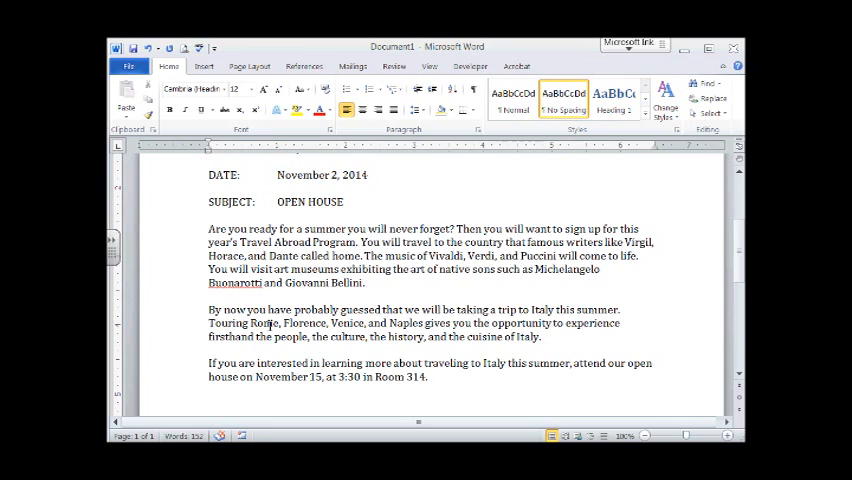
double_click(264, 322)
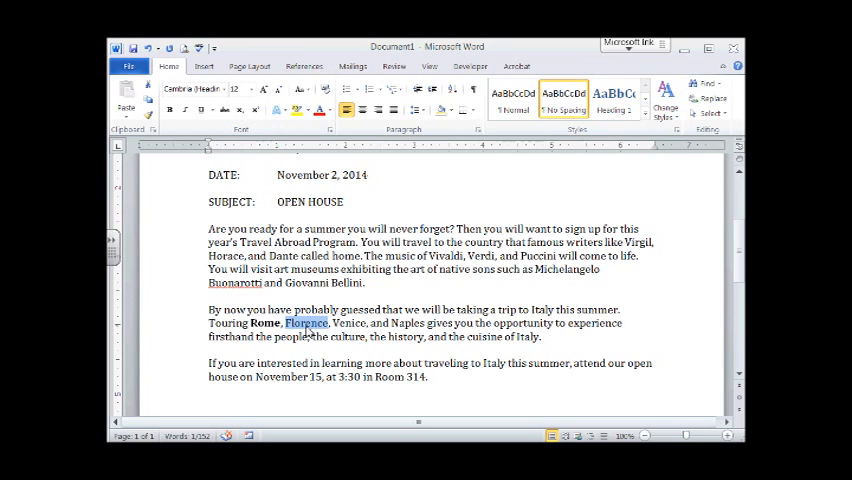
left_click(168, 108)
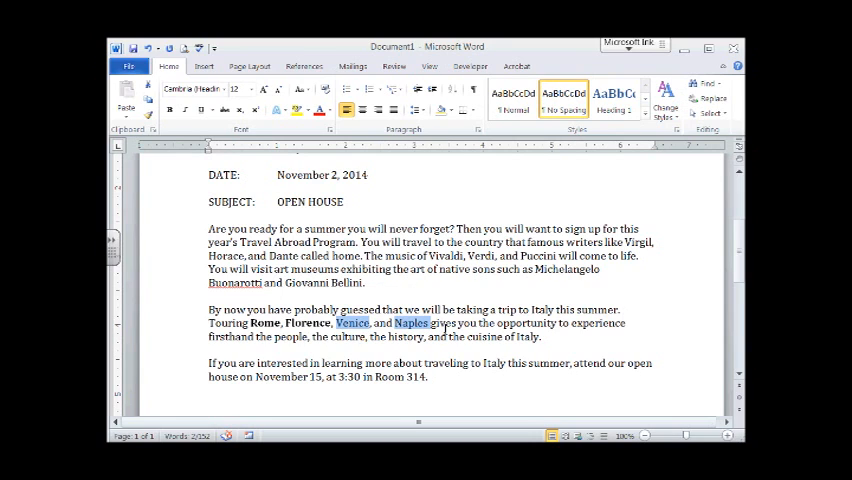
mouse_move(170, 110)
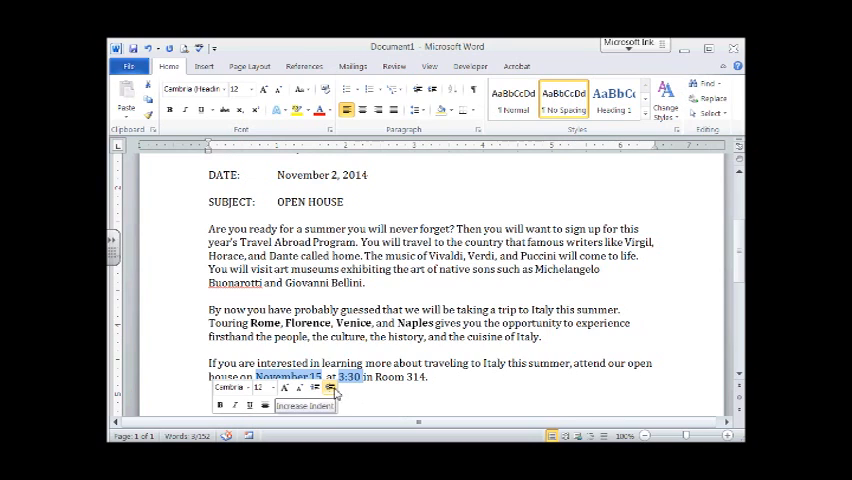
mouse_move(244, 388)
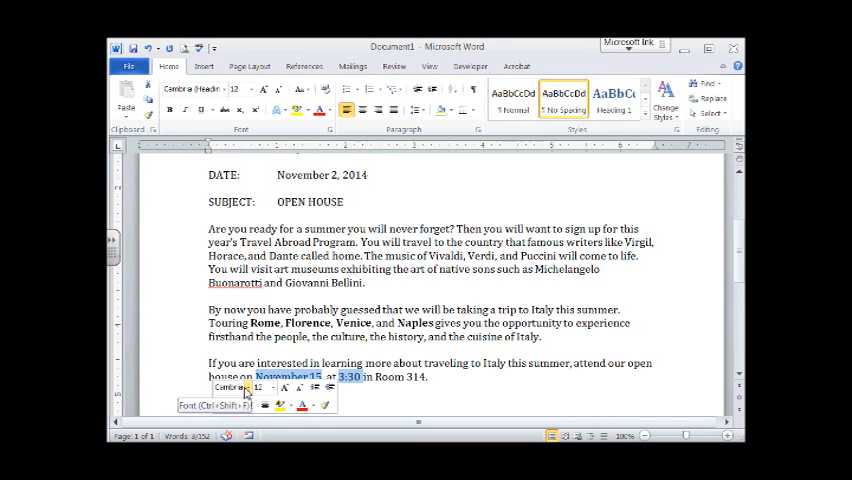
mouse_move(264, 404)
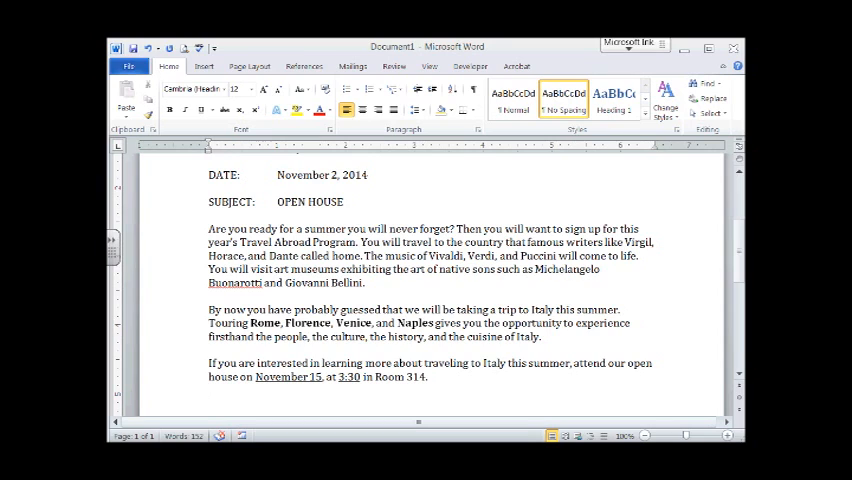
- Begin a new line below the last paragraph with the typist's initials 'Ik'
left_click(208, 402)
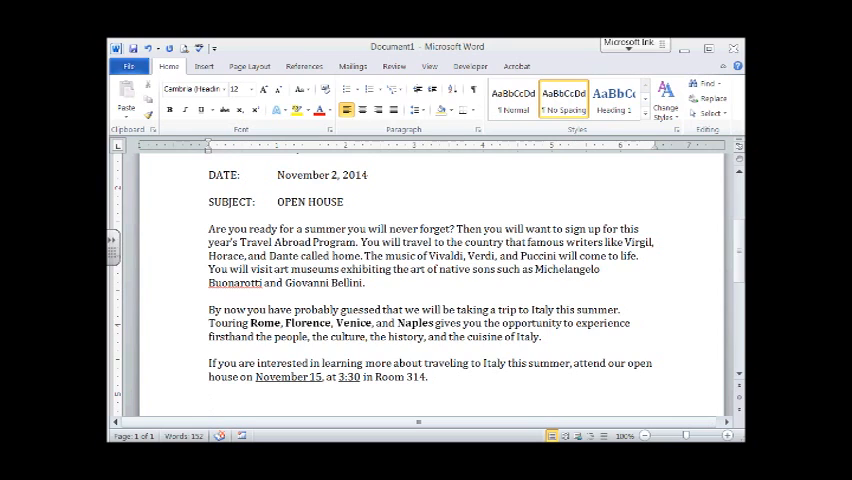
type("Ik")
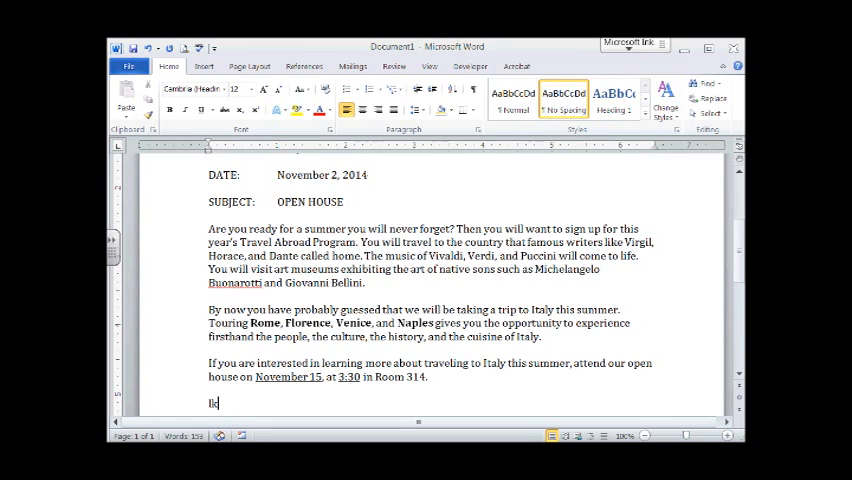